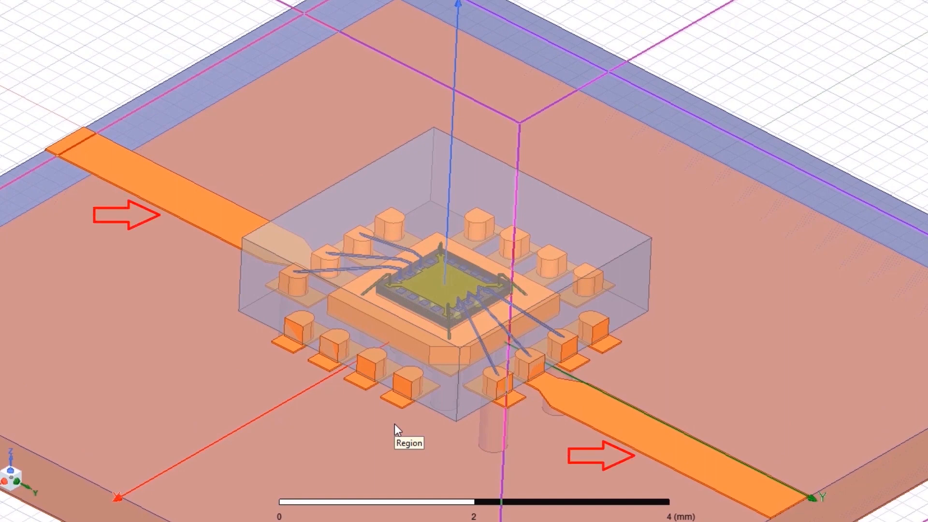
Analyze Setup1 of the HFSS design so the E-field magnitude plot appears on package and board
scroll(up, 3)
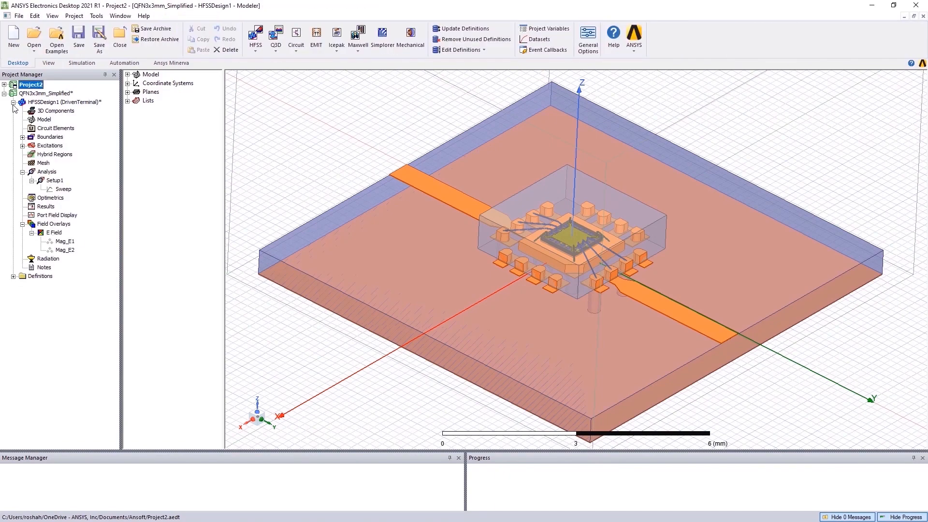
right_click(56, 179)
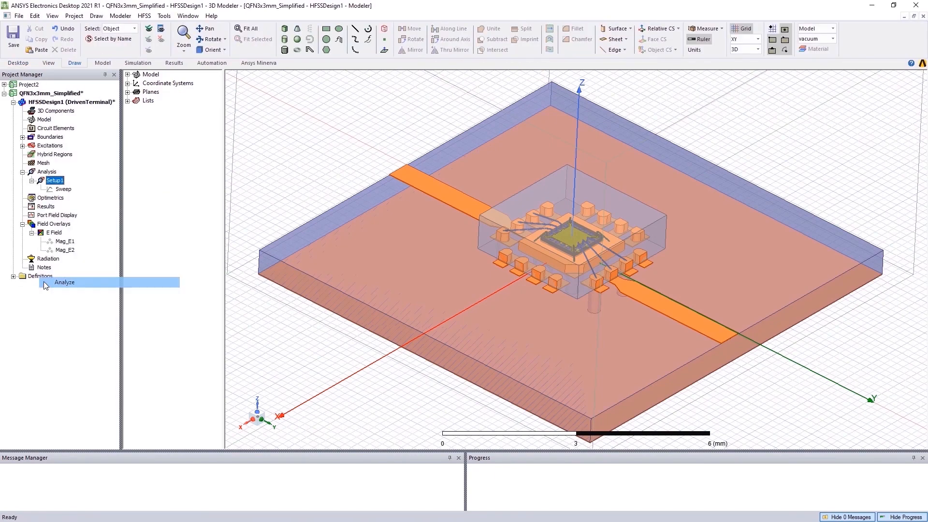
click(64, 282)
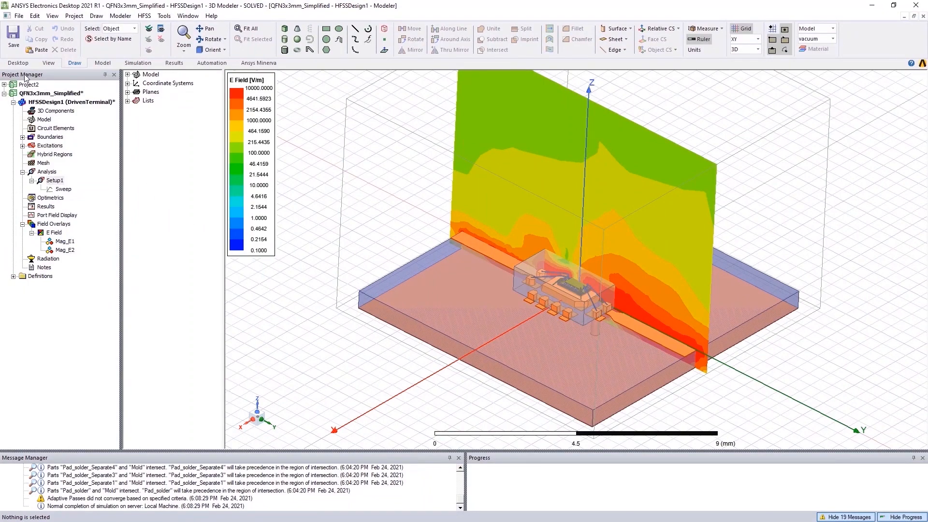
Insert a Mechanical thermal design and assign the HFSS EM loss as its heat source
click(17, 63)
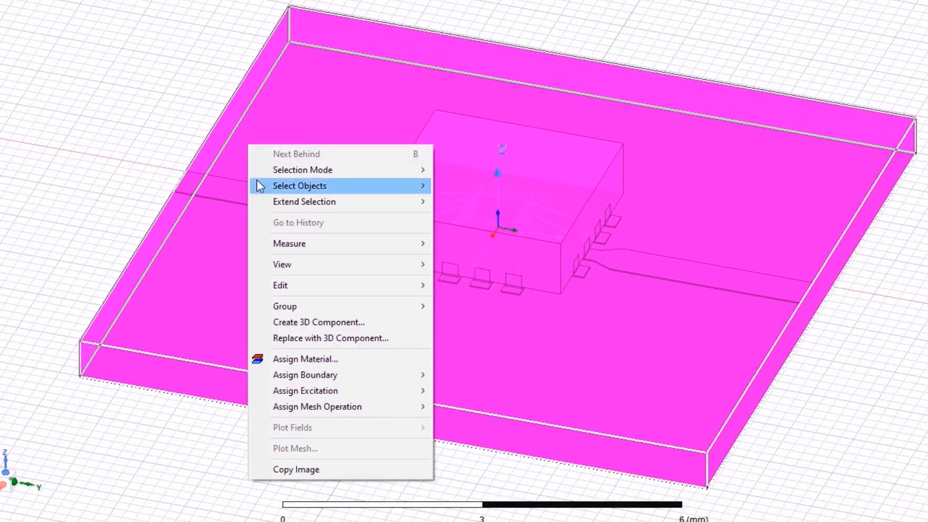
mouse_move(306, 390)
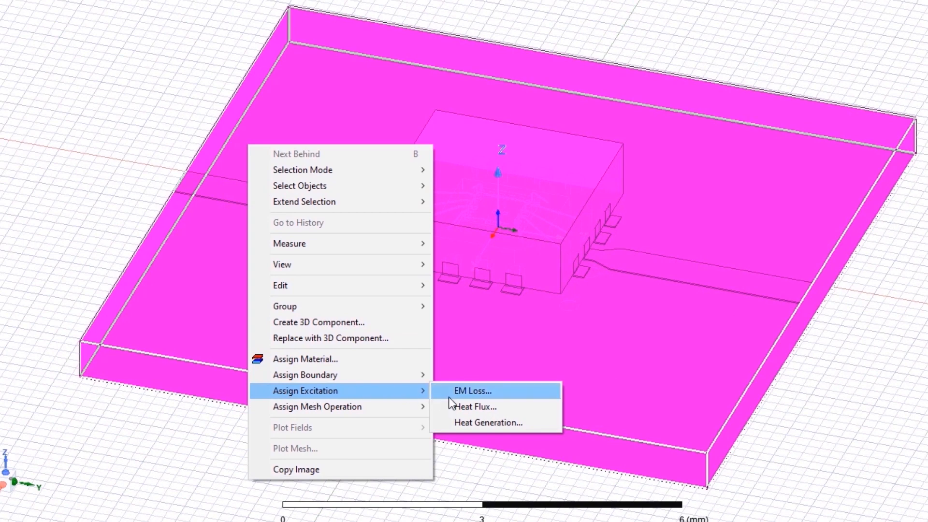
click(472, 390)
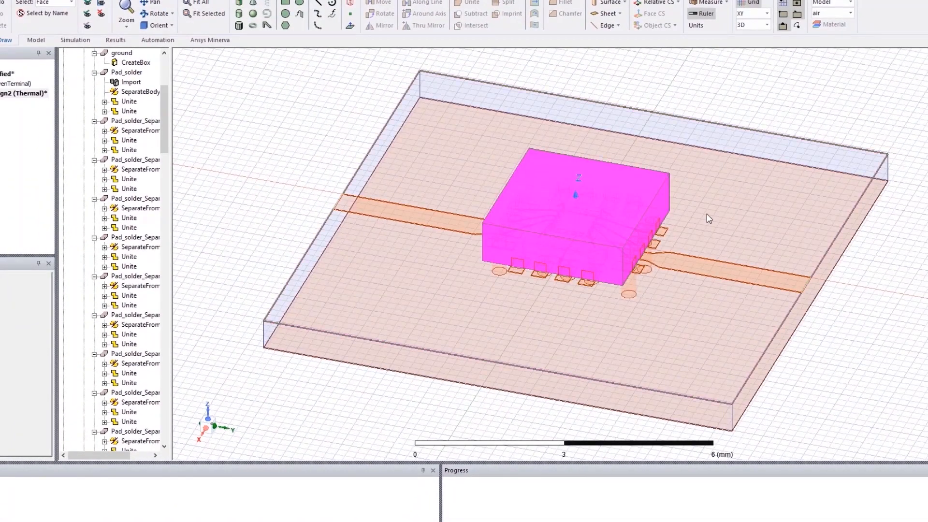
Assign a convection boundary with coefficient 5 W/m²K to the package and board top faces
right_click(710, 219)
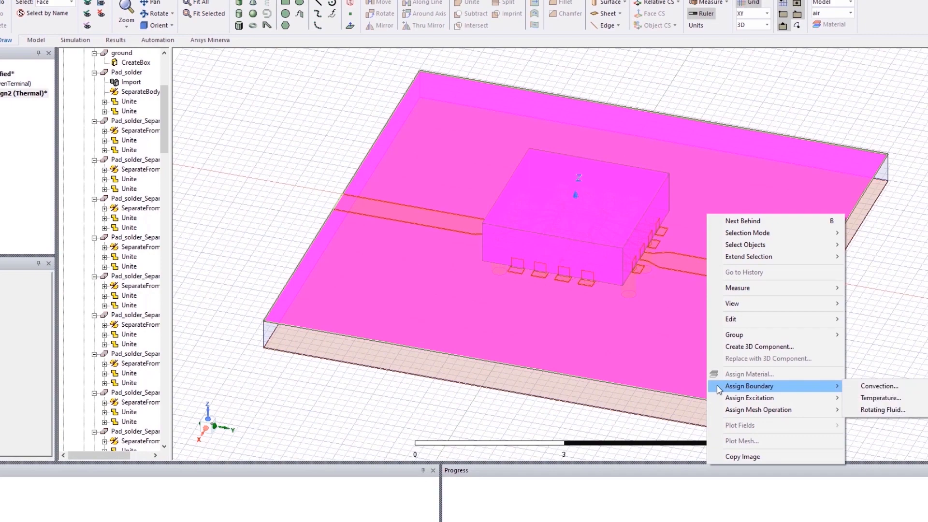
click(879, 386)
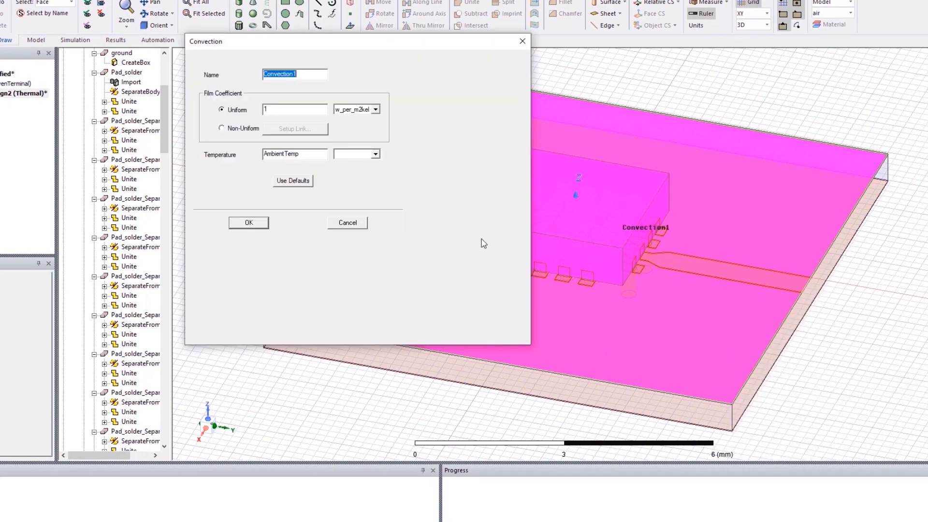
text(5)
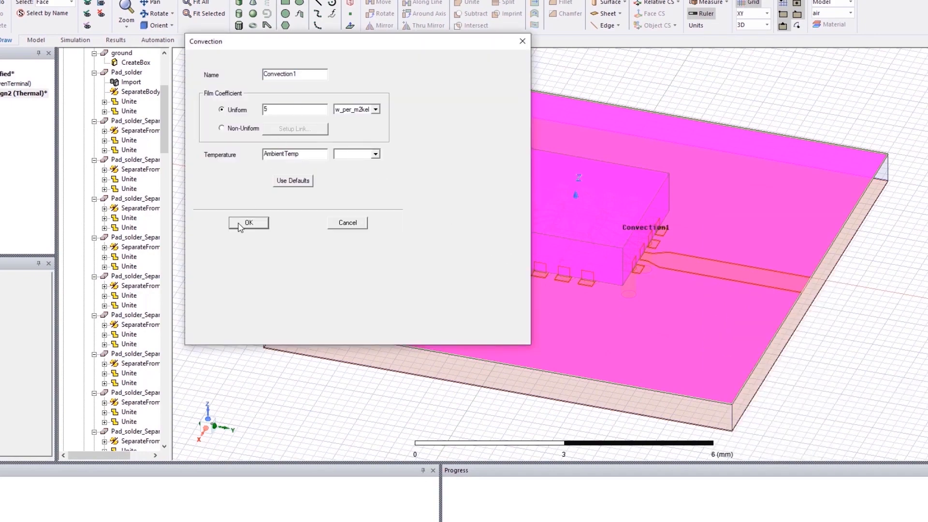
click(247, 222)
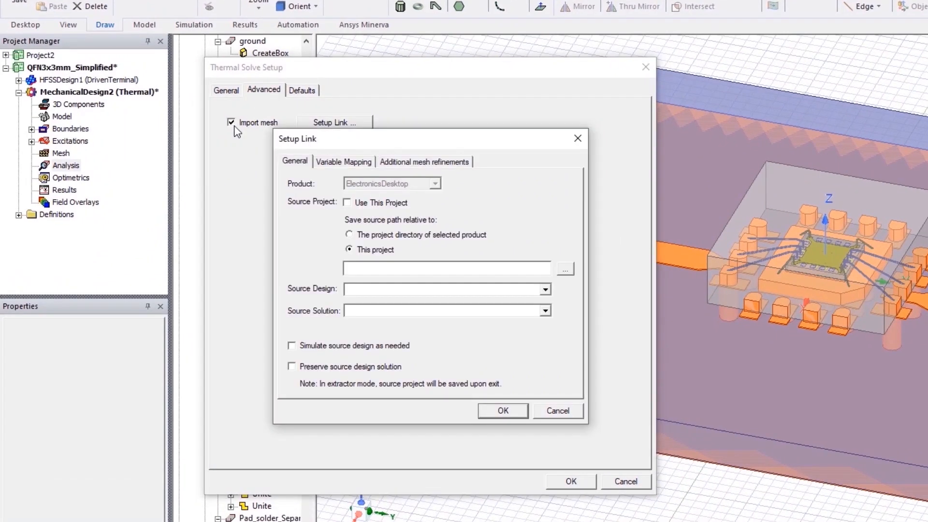
Link the thermal setup's EM source to the HFSS solution in this project and save the setup
click(347, 202)
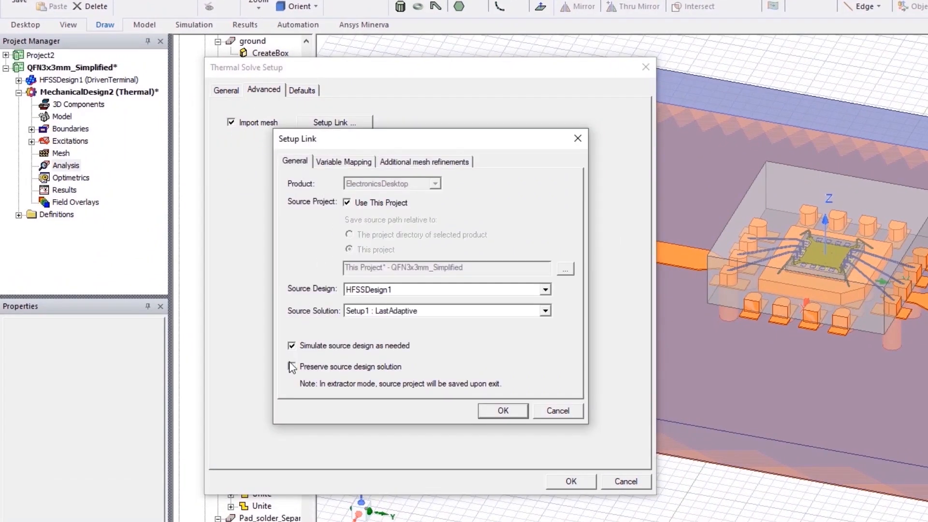
click(502, 410)
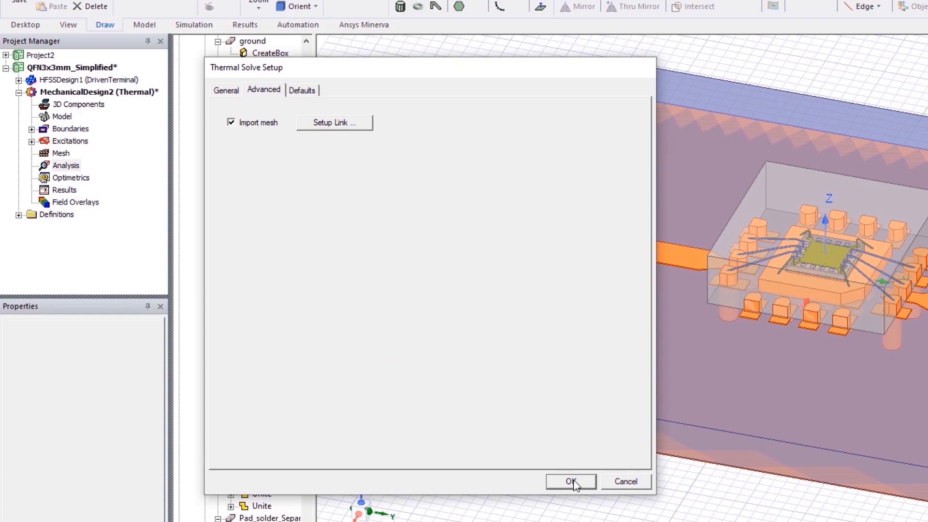
click(569, 482)
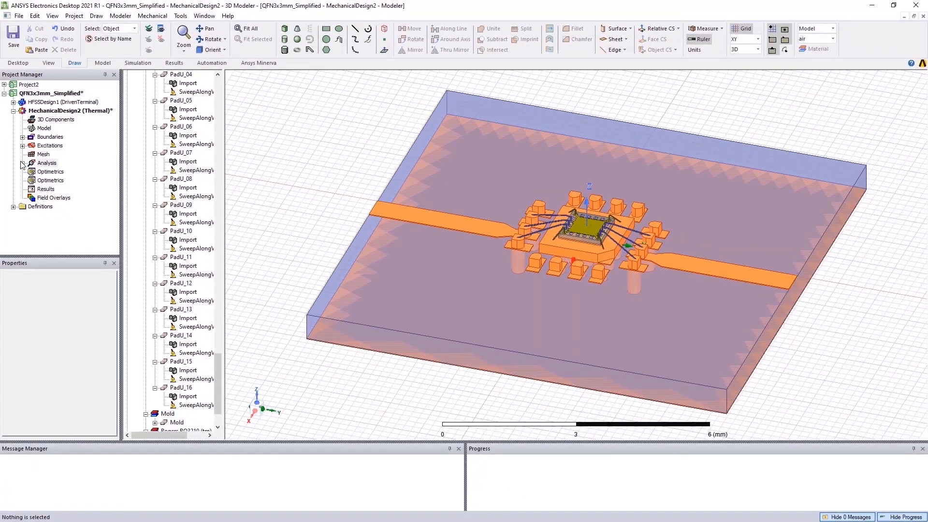
Solve the thermal setup and plot the temperature field over the model
right_click(54, 171)
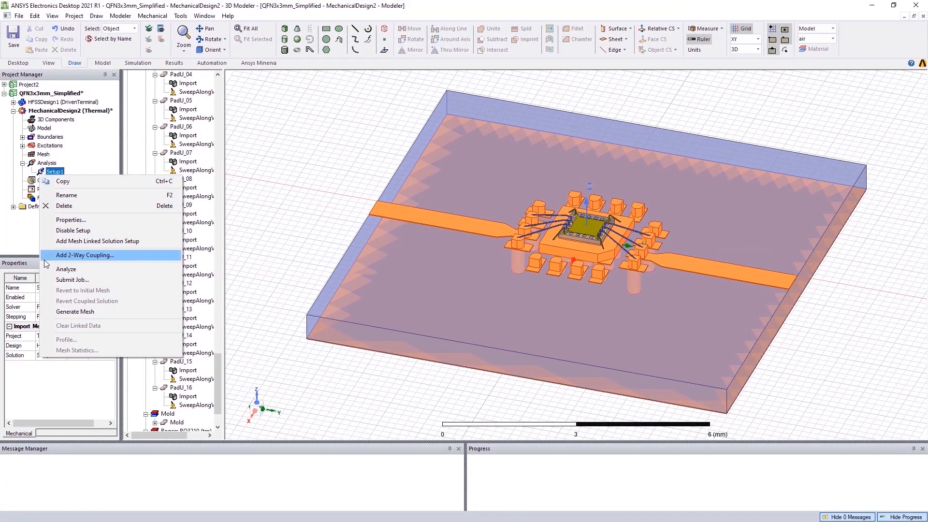
click(67, 270)
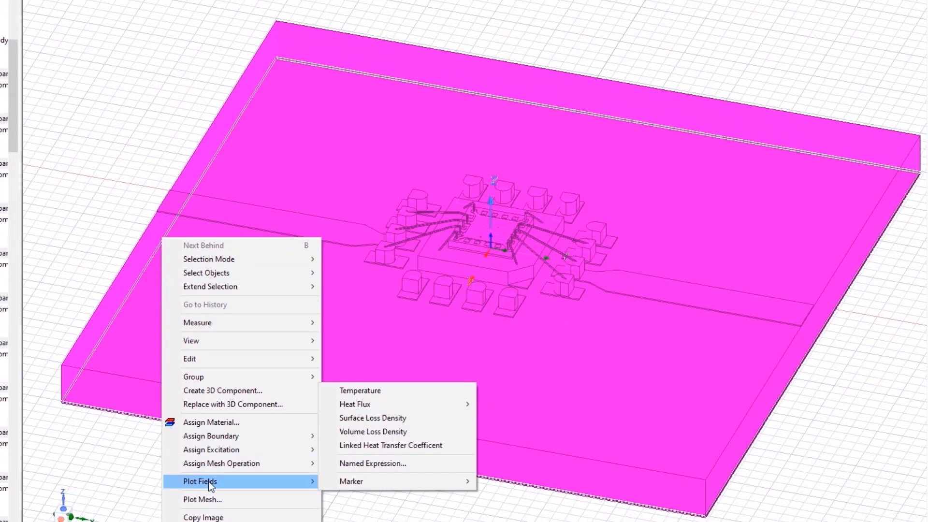
click(360, 390)
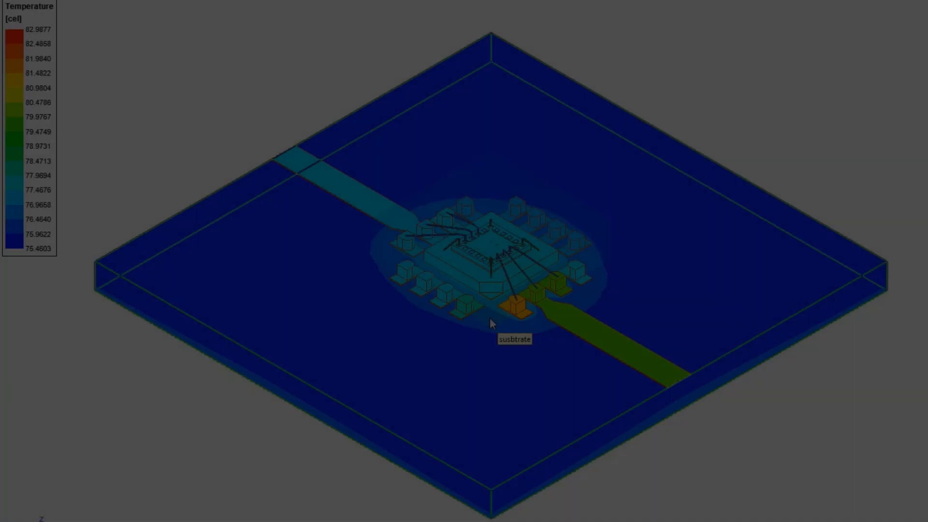